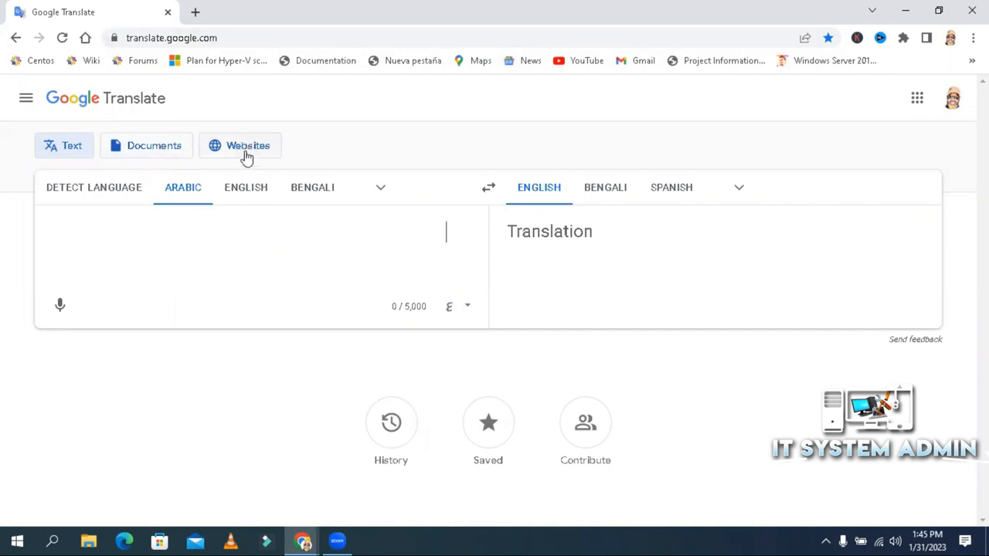
pyautogui.moveTo(266, 158)
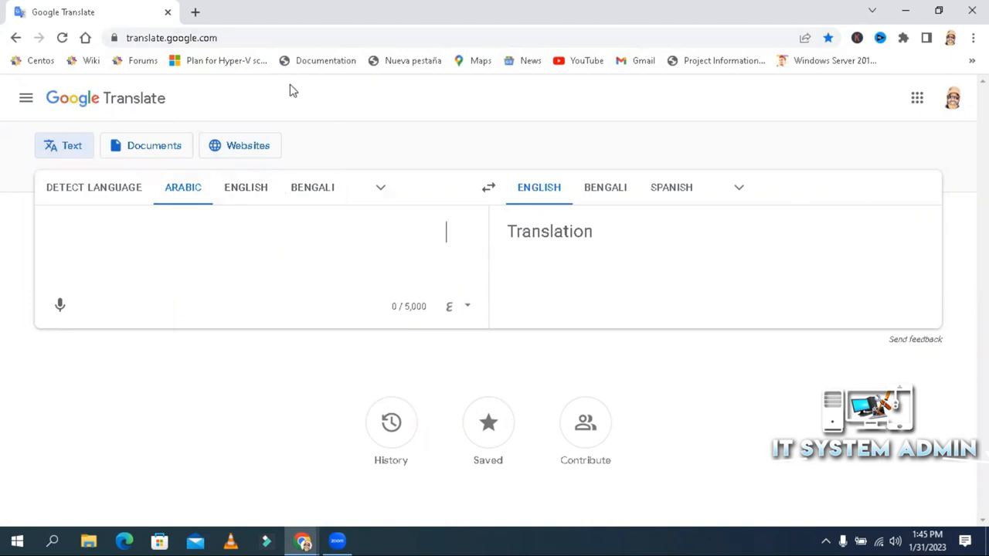
pyautogui.moveTo(247, 145)
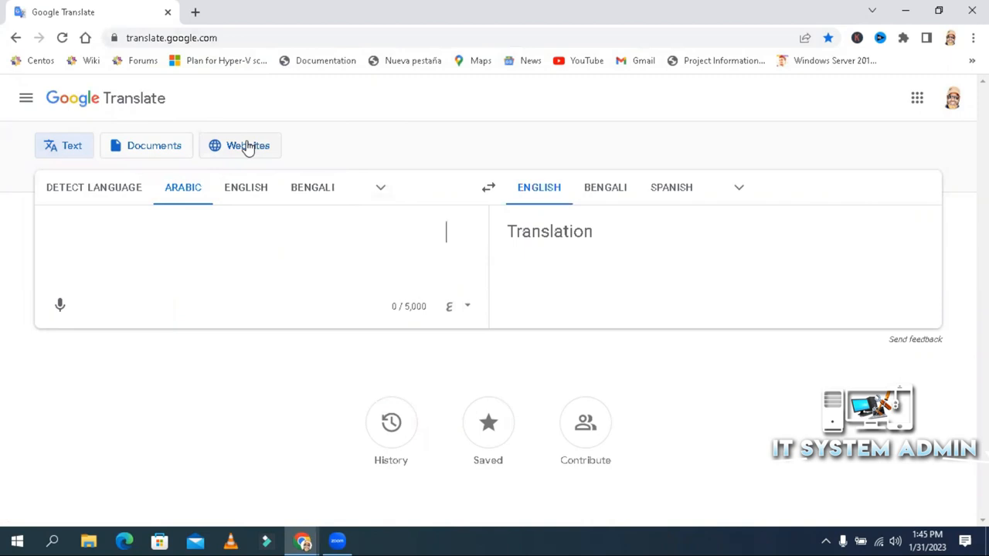
# - Switch Google Translate to Websites mode with an empty address field
pyautogui.click(247, 145)
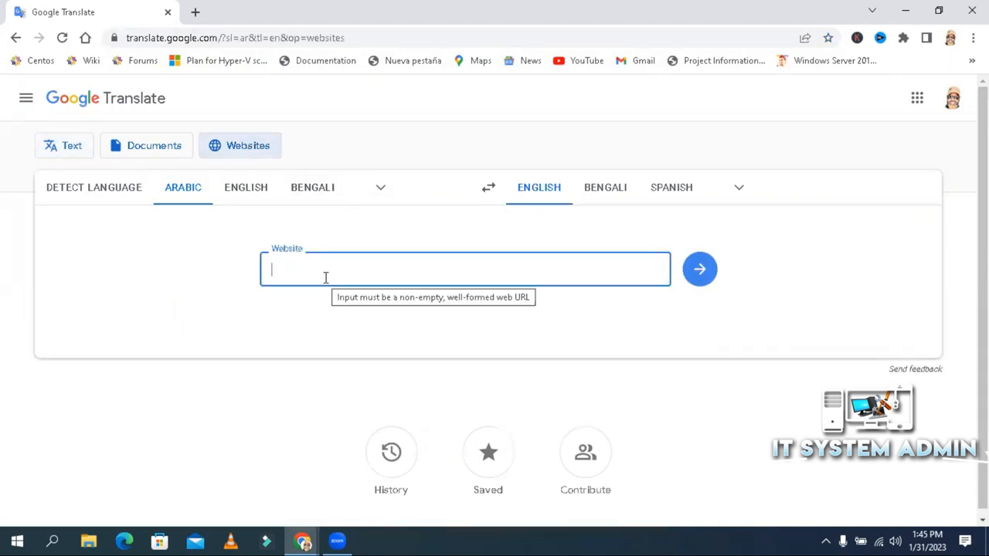
pyautogui.moveTo(340, 343)
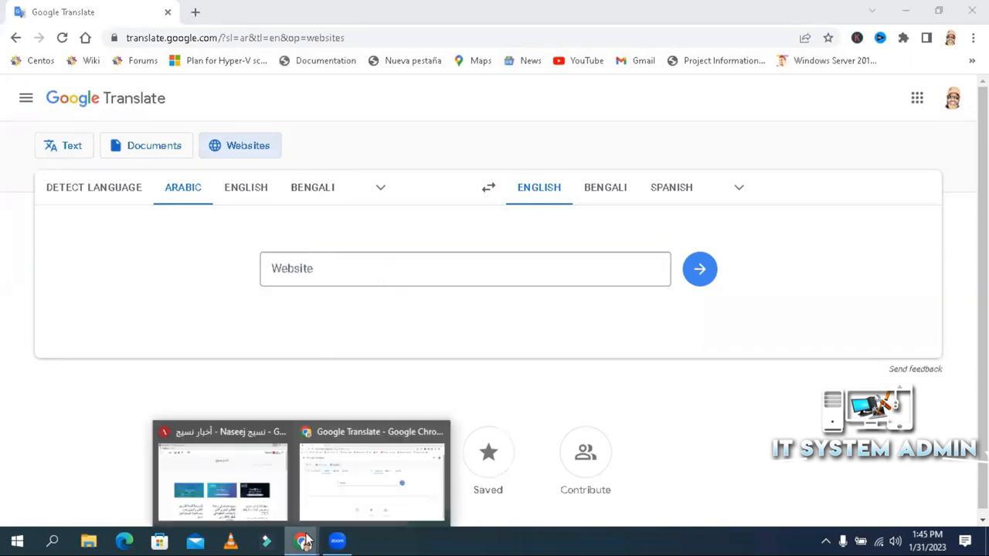
# - Bring up the Arabic Naseej news page and look through its articles
pyautogui.click(464, 269)
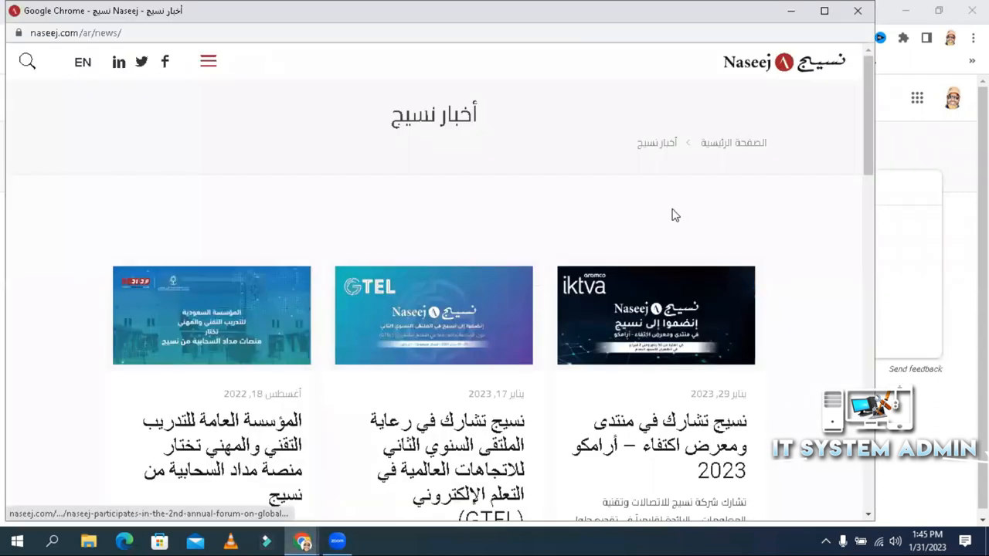
pyautogui.moveTo(824, 10)
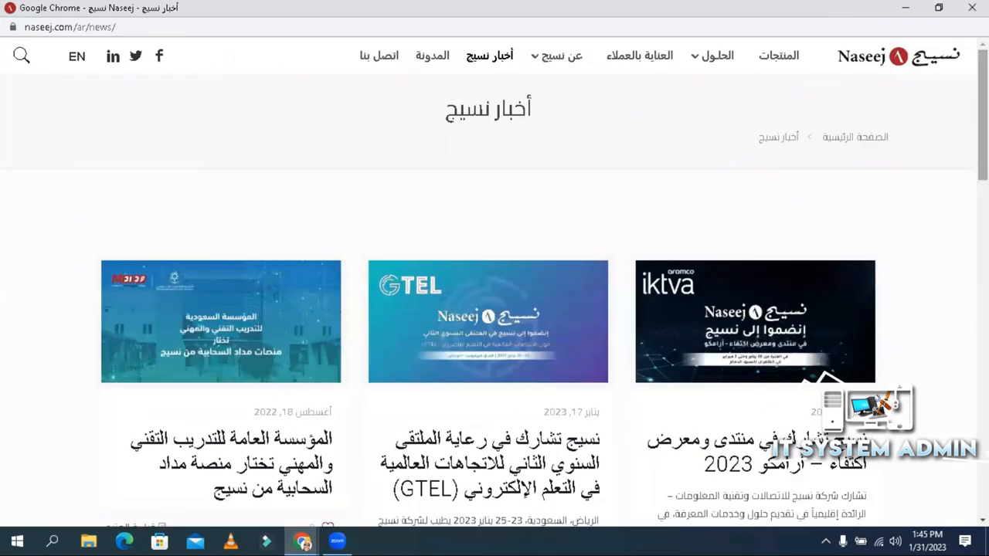
pyautogui.scroll(-3)
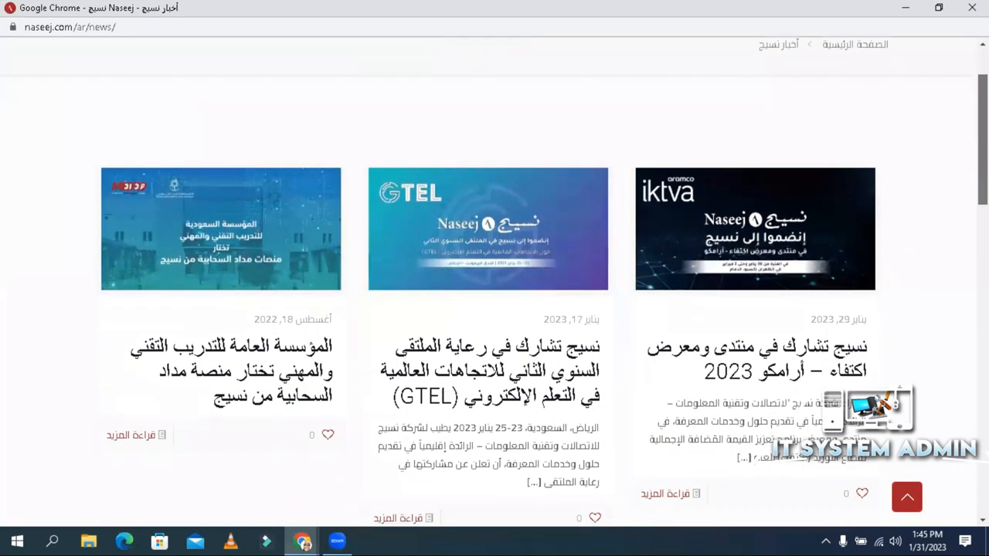
pyautogui.scroll(-3)
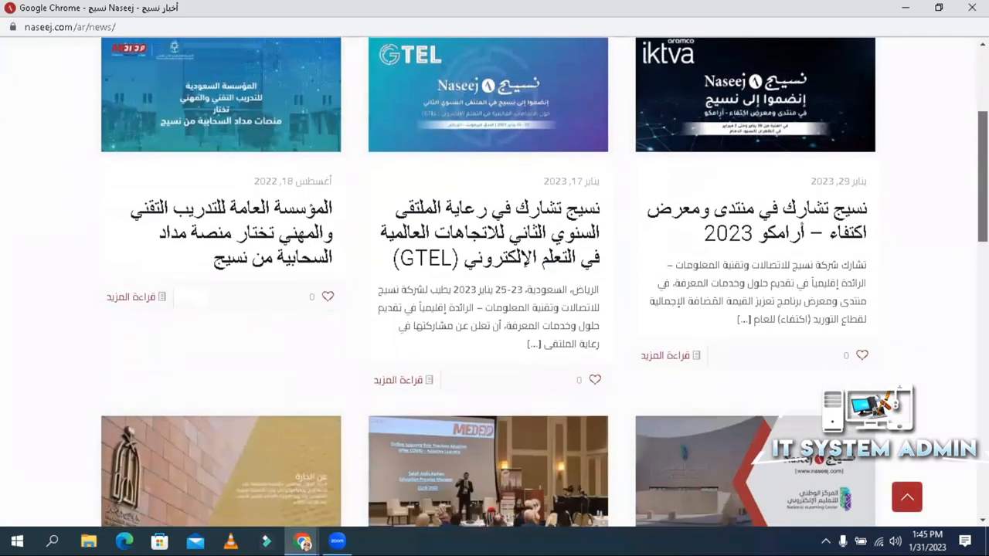
pyautogui.scroll(-3)
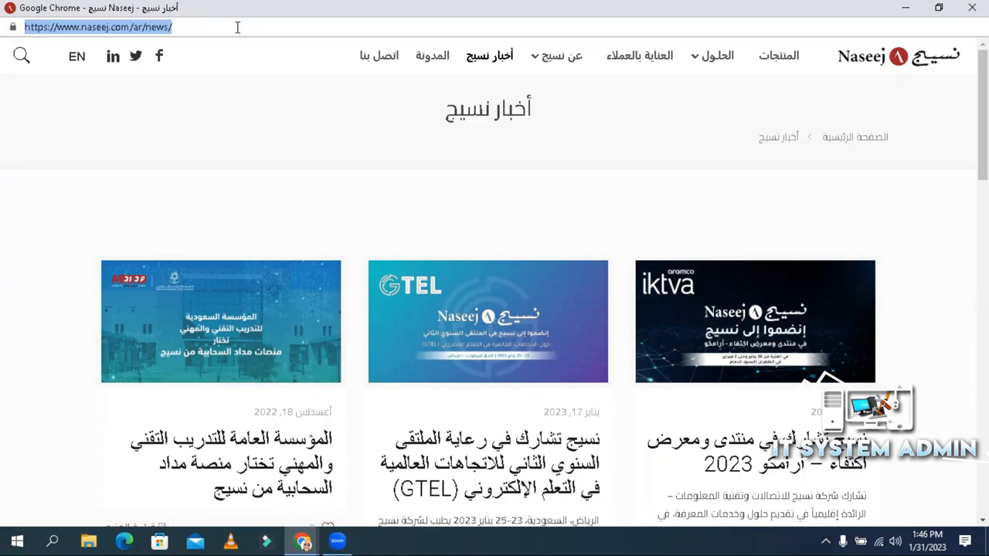
# - Copy the Naseej news page's web address from the address bar
pyautogui.click(193, 26)
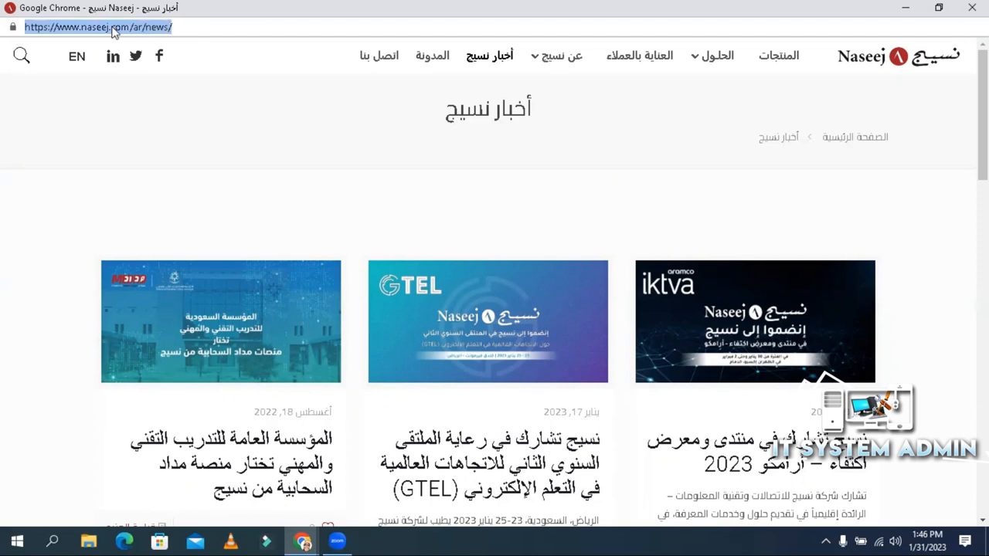
pyautogui.rightClick(98, 28)
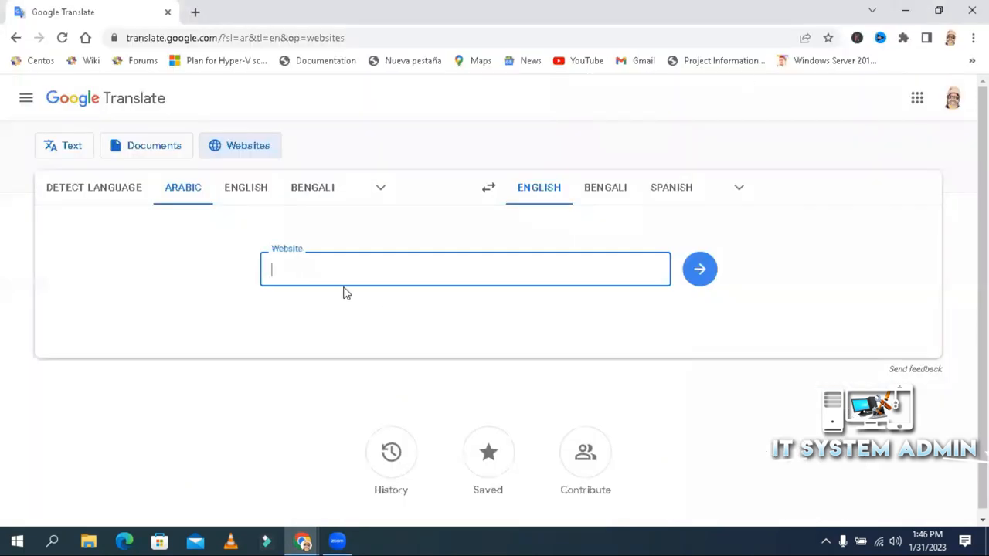
# - Translate the pasted naseej.com/ar/news address from Arabic into English
pyautogui.rightClick(343, 275)
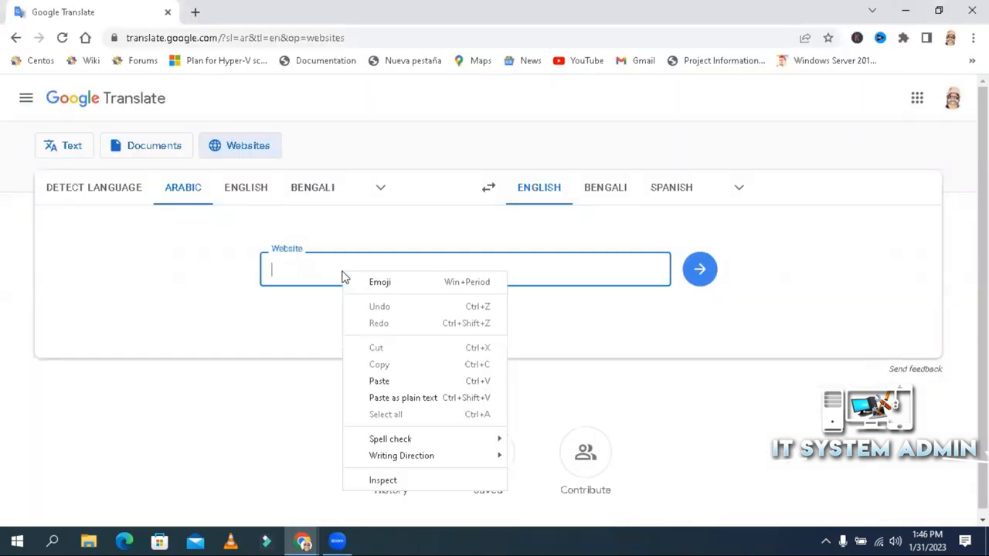
pyautogui.moveTo(379, 380)
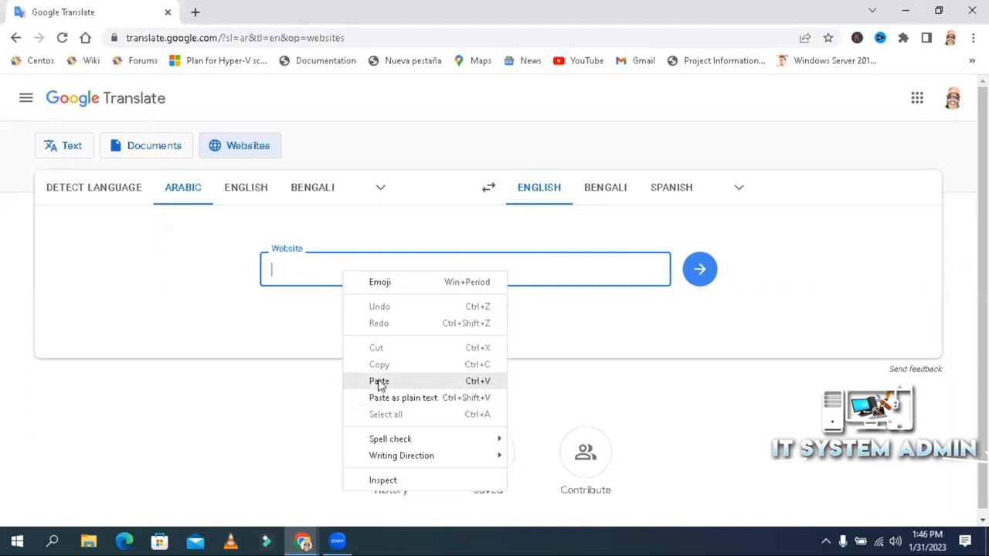
pyautogui.click(379, 380)
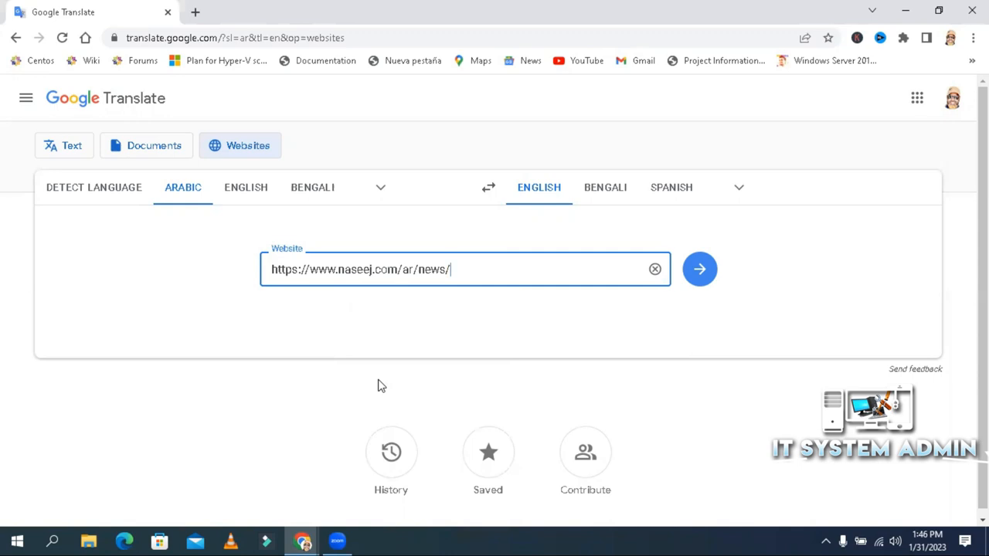
pyautogui.moveTo(533, 312)
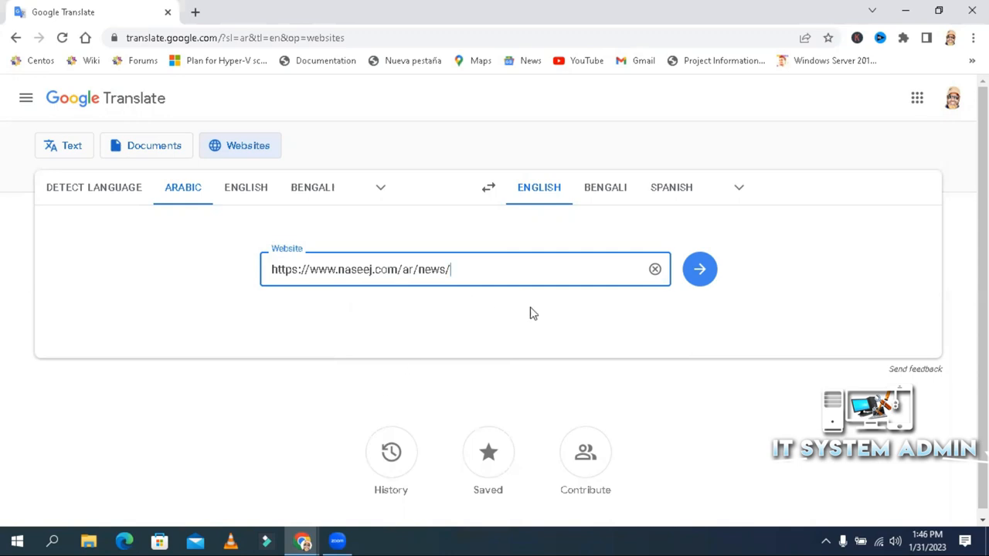
pyautogui.moveTo(606, 187)
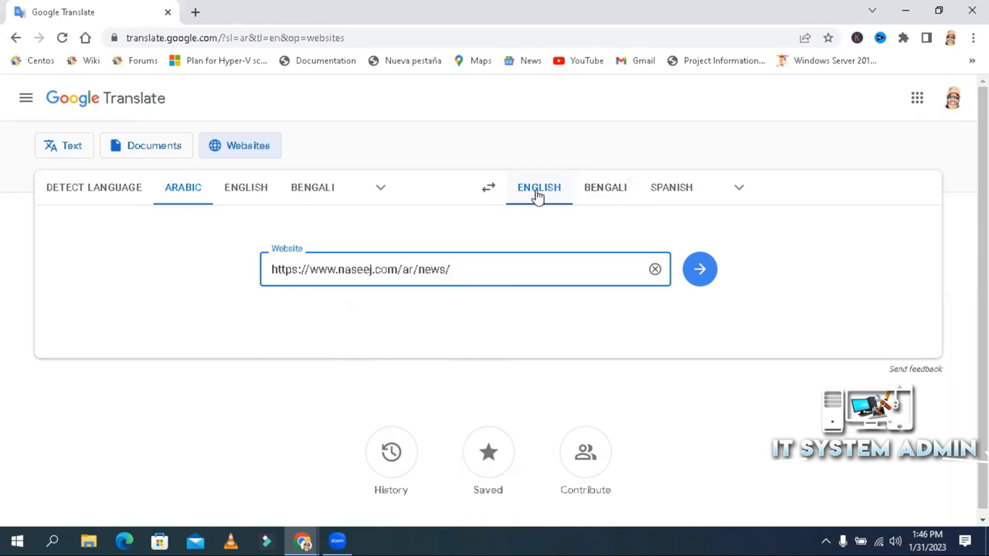
pyautogui.click(538, 187)
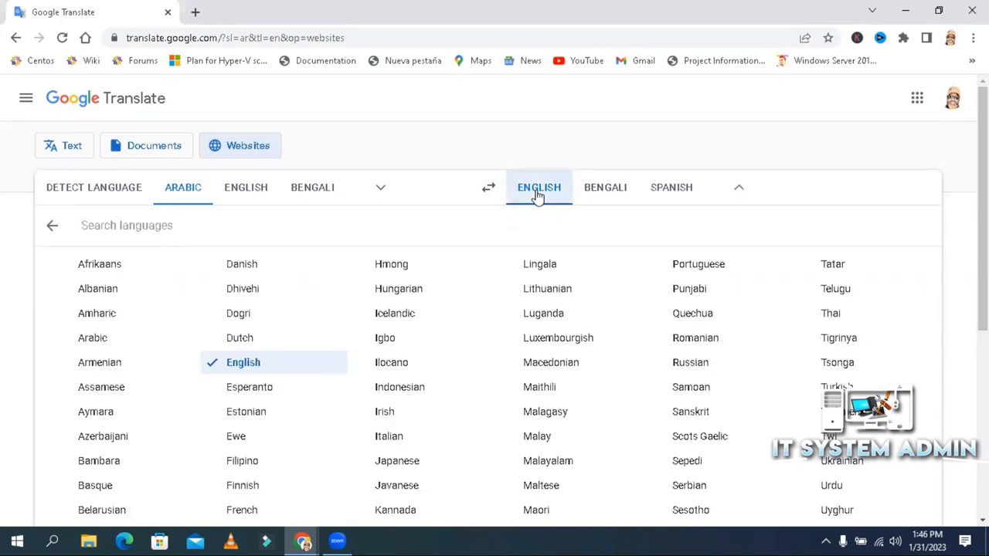
pyautogui.click(538, 187)
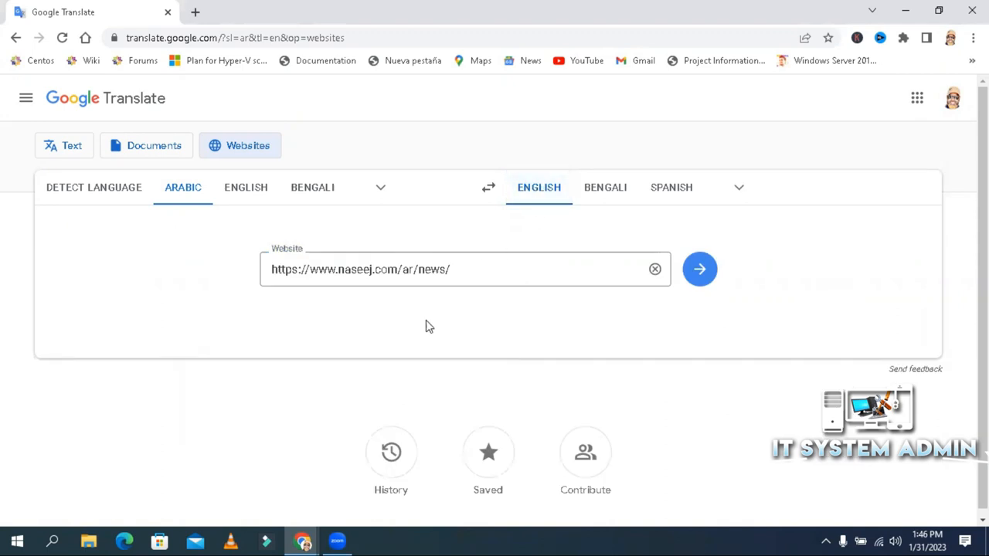
pyautogui.moveTo(713, 247)
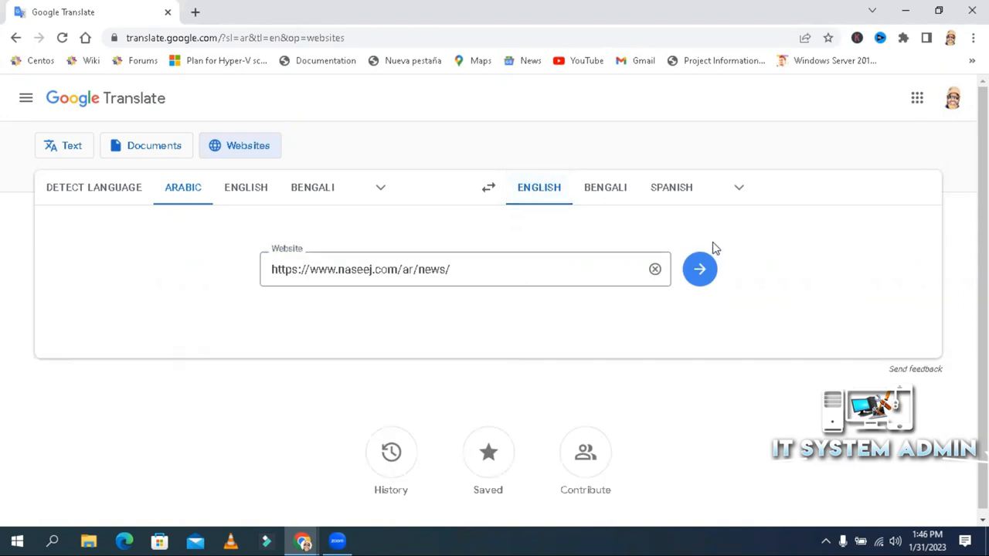
pyautogui.moveTo(699, 269)
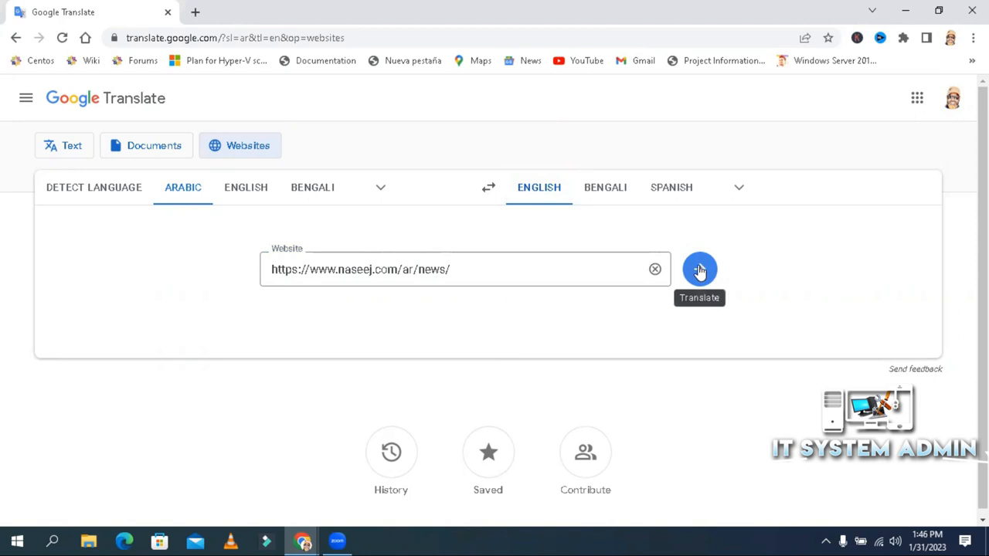
pyautogui.click(699, 269)
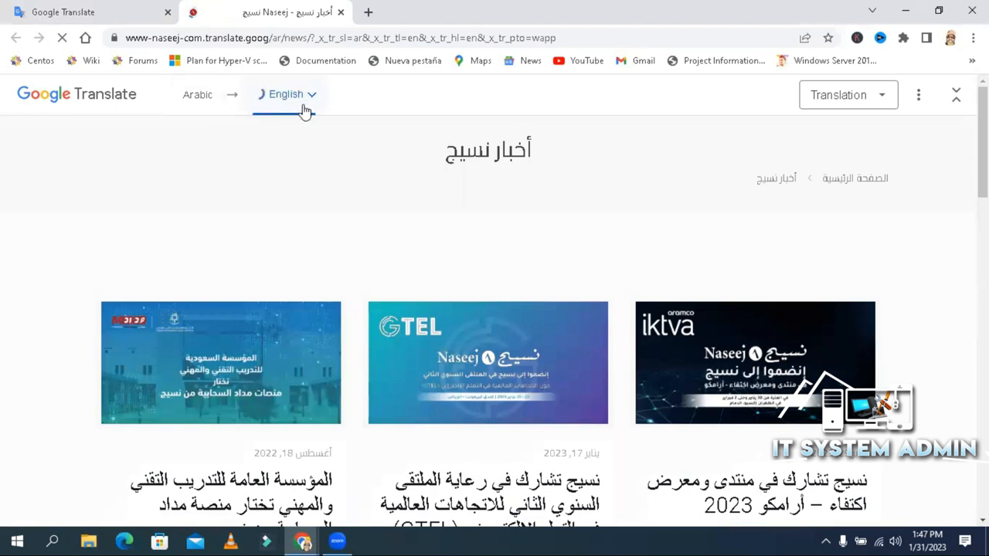
# - Read through the English-translated Naseej news page articles
pyautogui.click(286, 95)
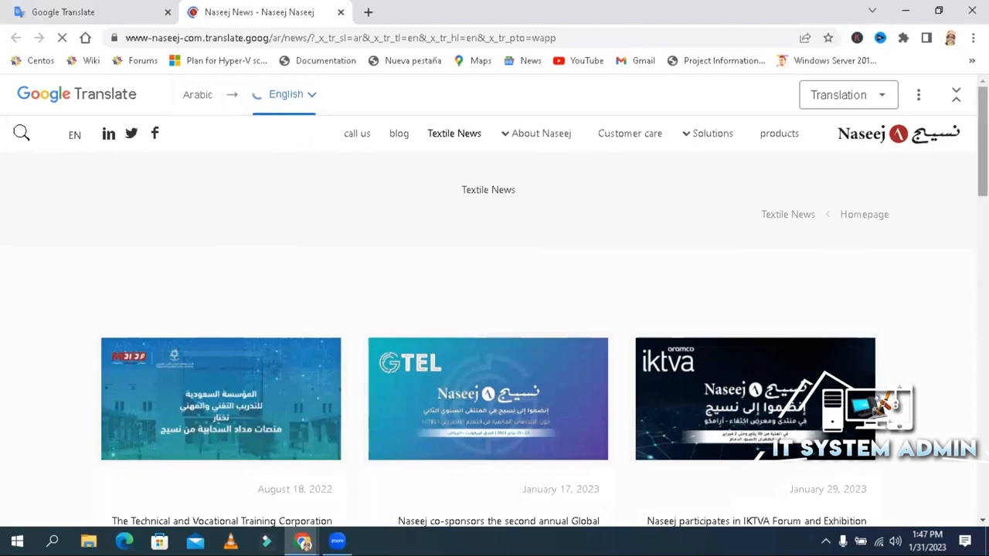
pyautogui.scroll(-3)
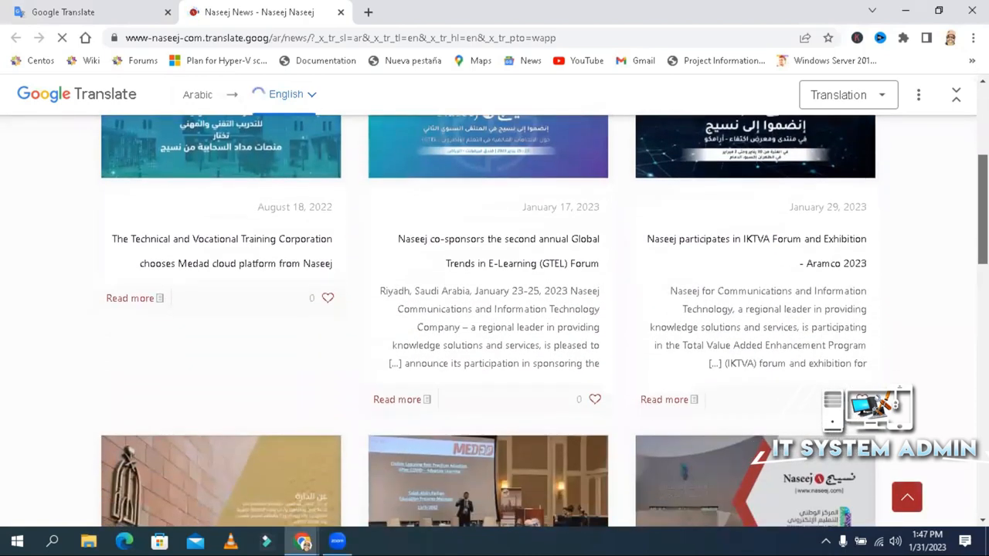
pyautogui.scroll(-3)
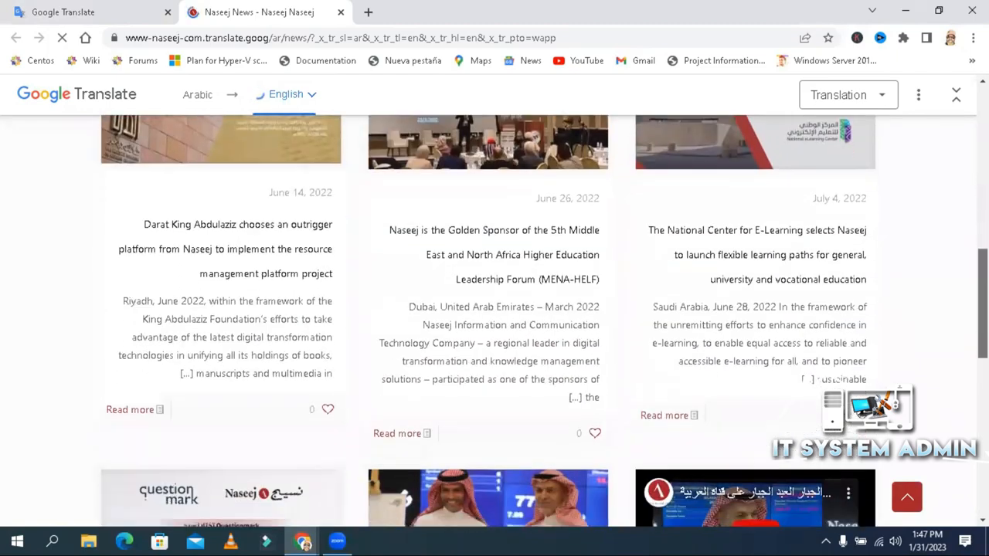
pyautogui.scroll(-3)
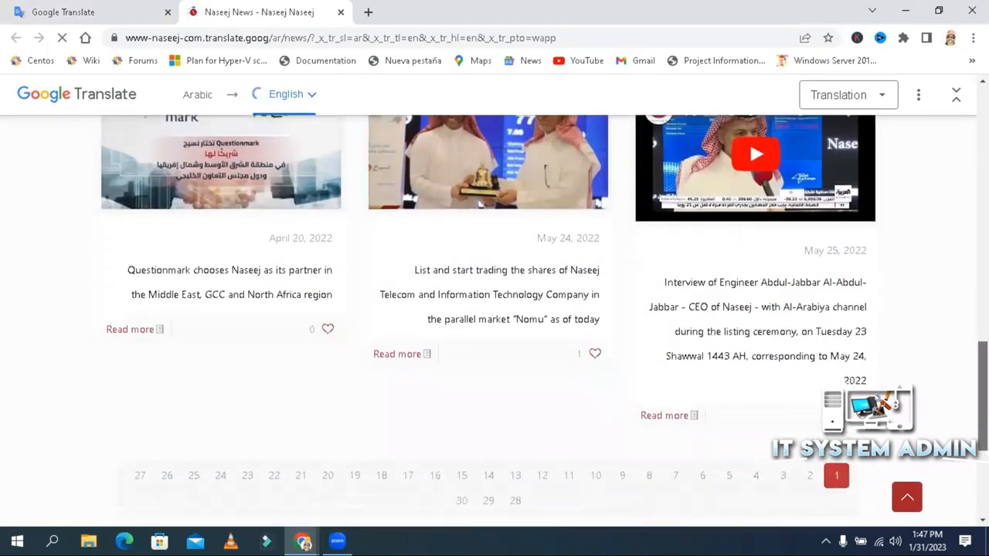
pyautogui.scroll(-3)
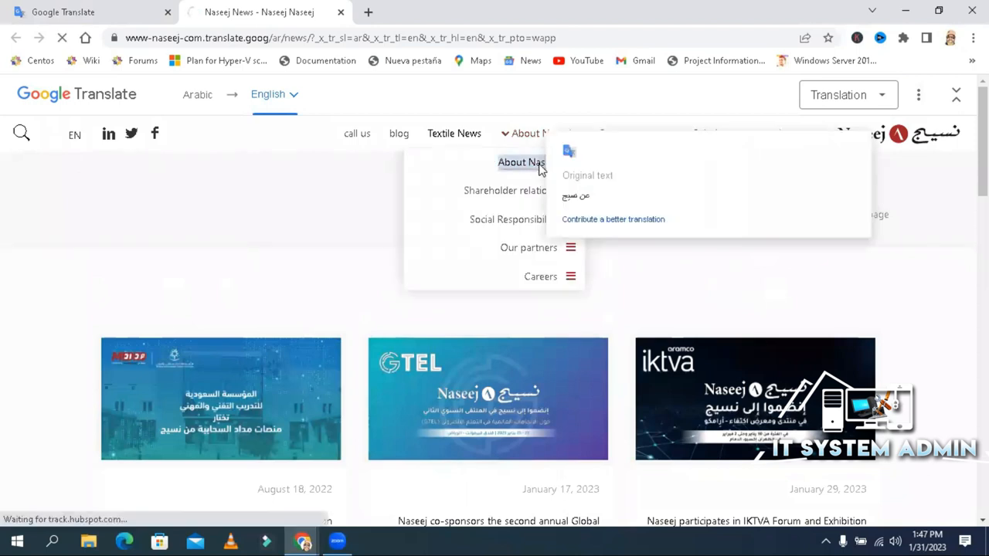
# - View the translated About Naseej page from the site menu
pyautogui.click(519, 162)
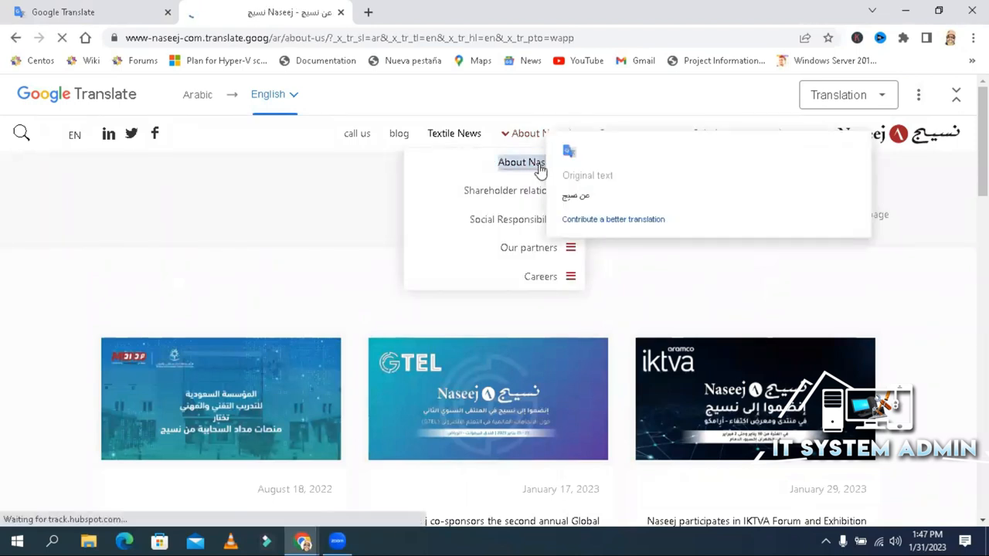
pyautogui.click(521, 162)
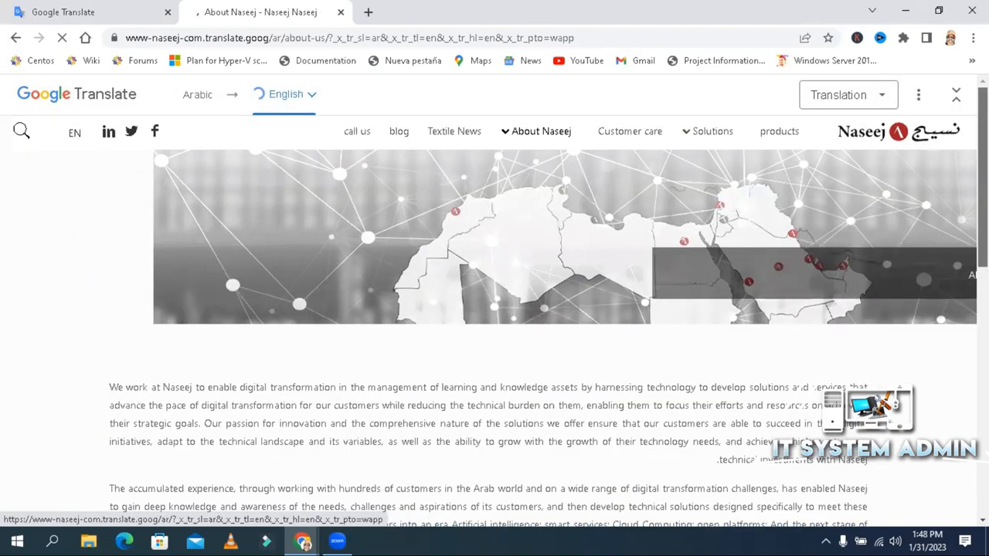
pyautogui.scroll(-3)
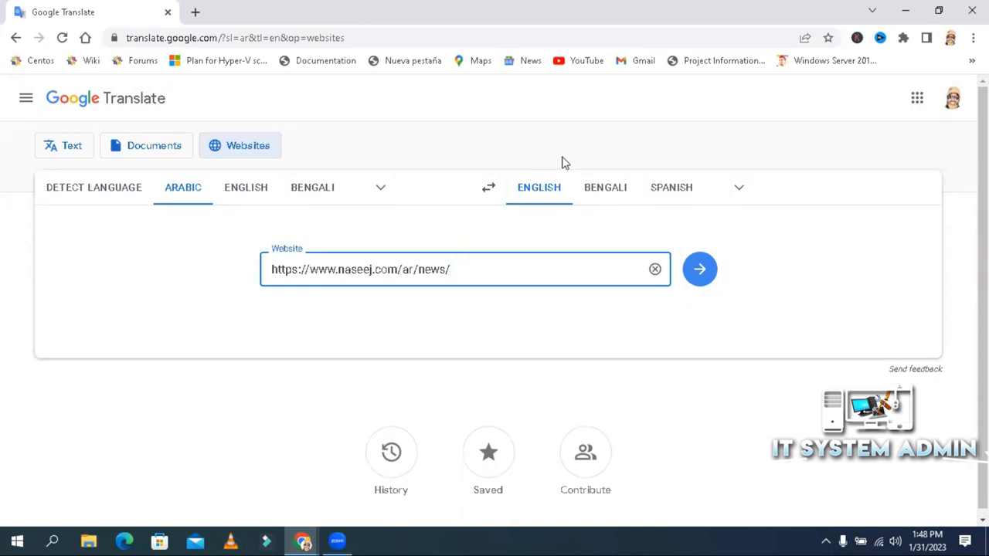
# - Retarget the Naseej news page translation to French and run it
pyautogui.click(606, 187)
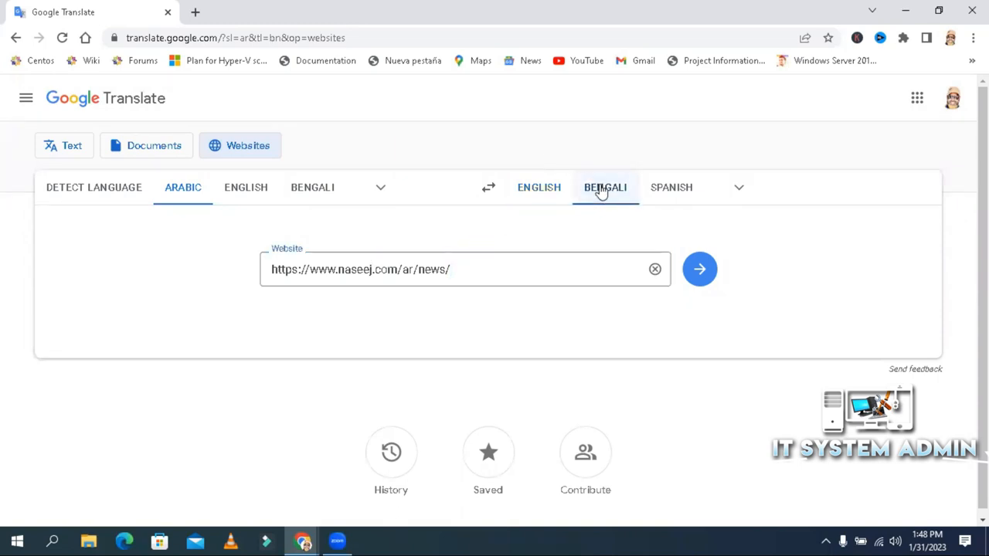
pyautogui.click(606, 187)
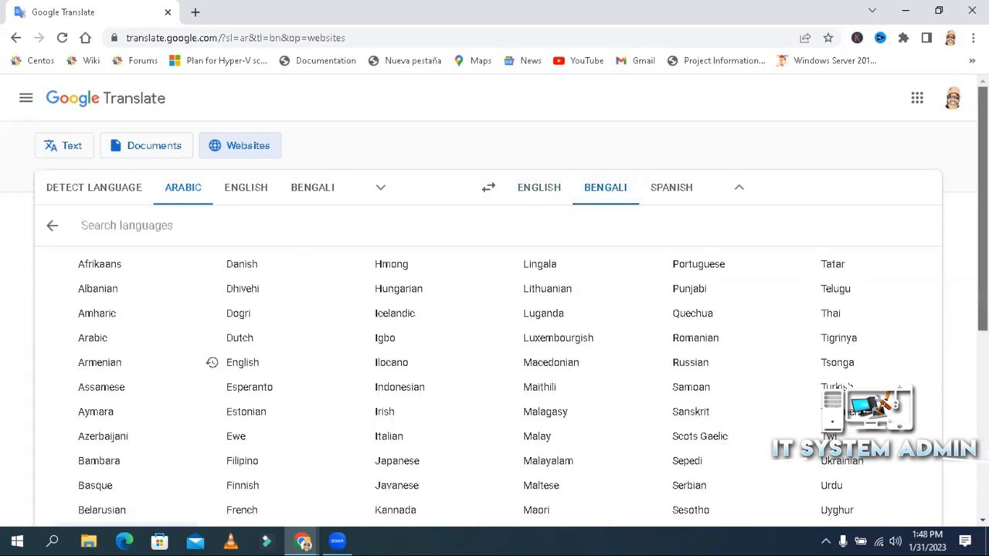
pyautogui.scroll(-3)
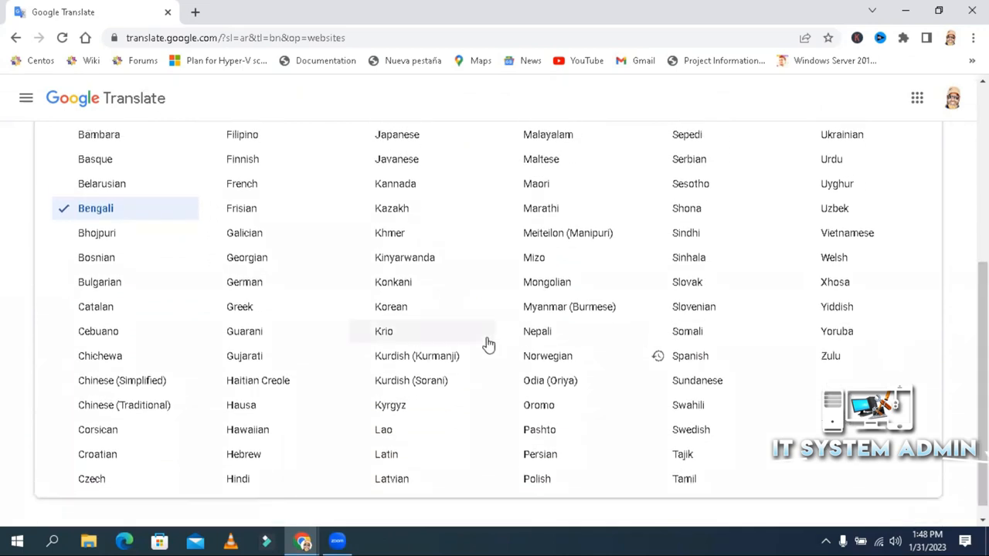
pyautogui.moveTo(241, 182)
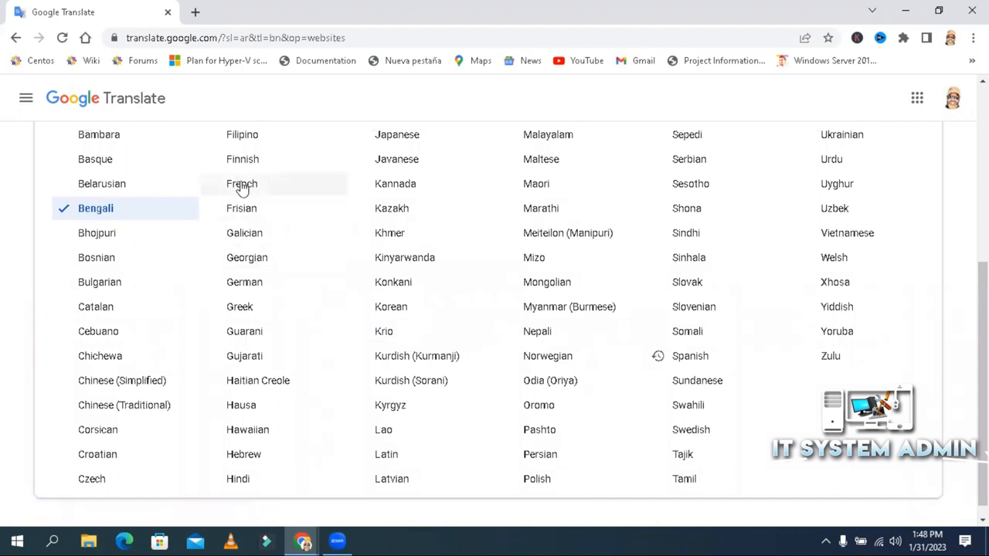
pyautogui.click(241, 182)
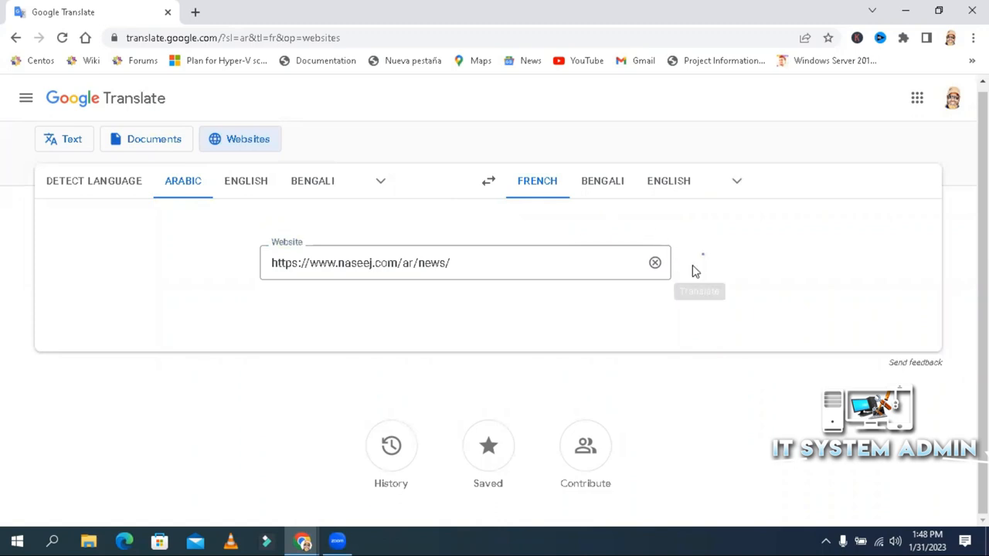
pyautogui.click(698, 290)
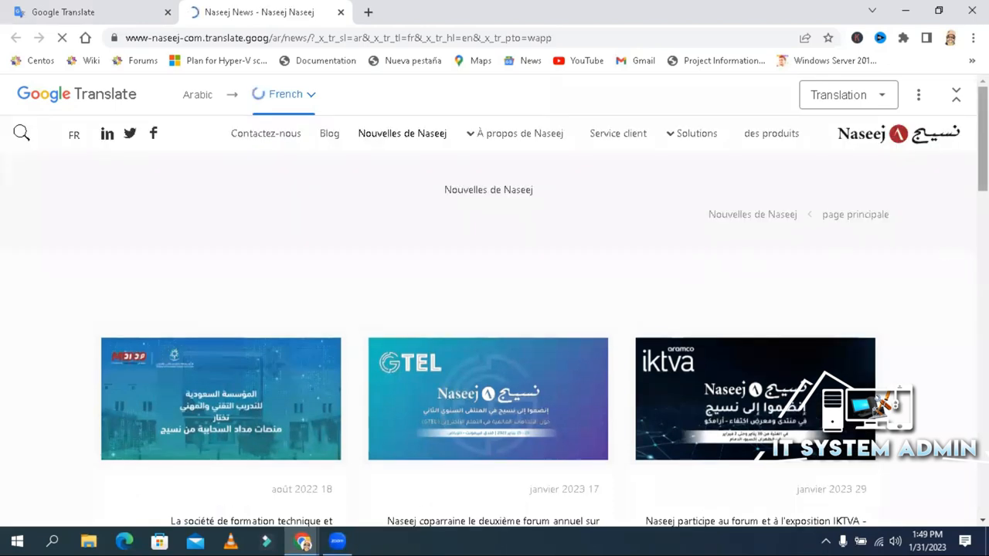
# - Review the French-translated Naseej article summaries further down the page
pyautogui.scroll(-3)
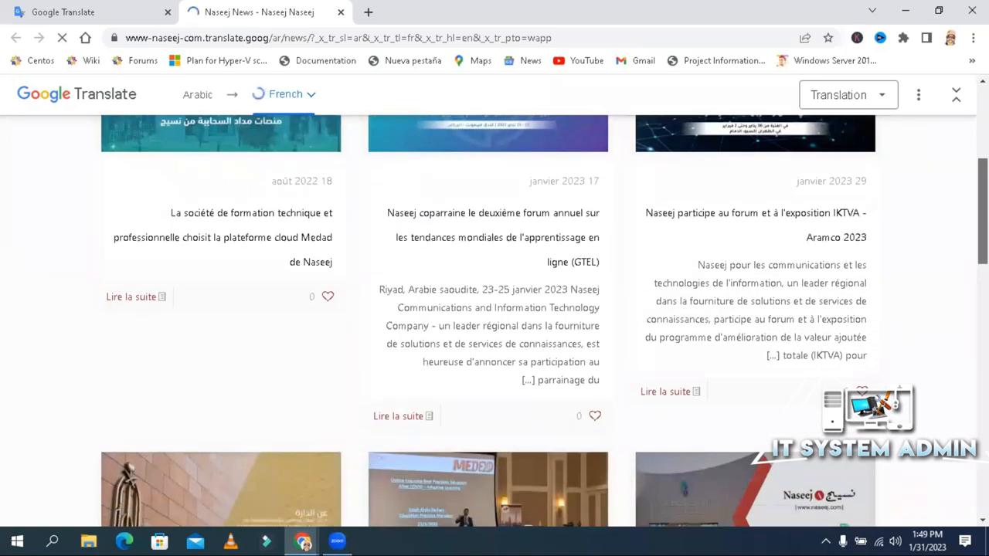
pyautogui.scroll(-3)
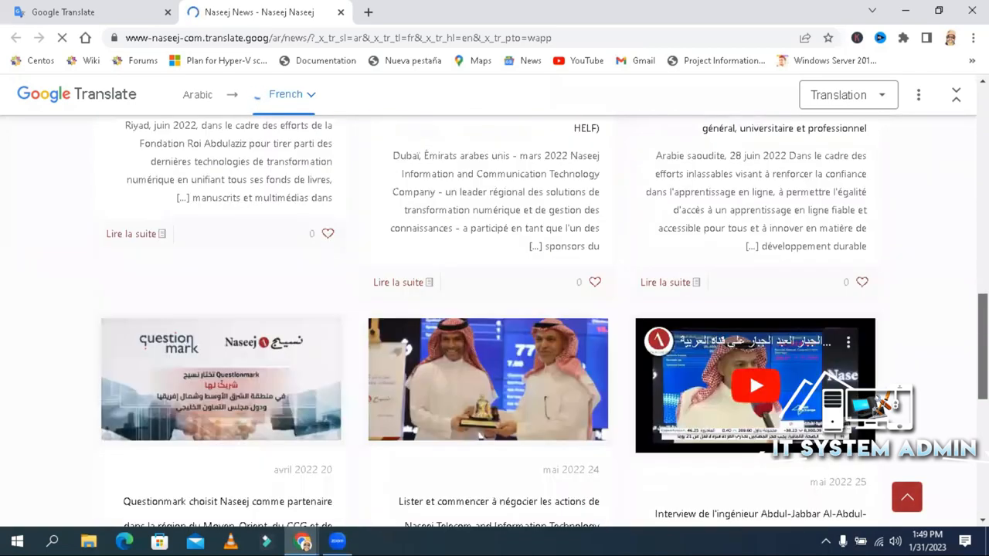